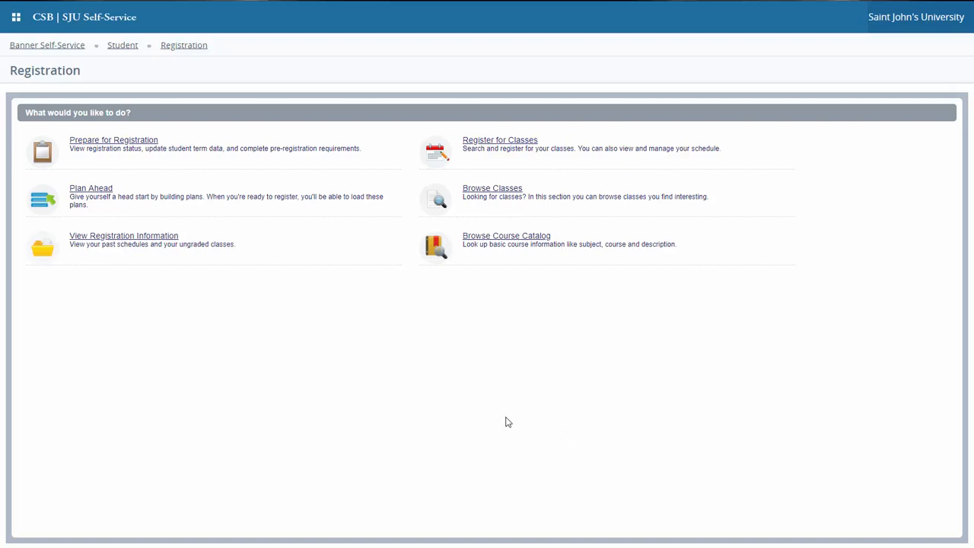
pyautogui.moveTo(501, 411)
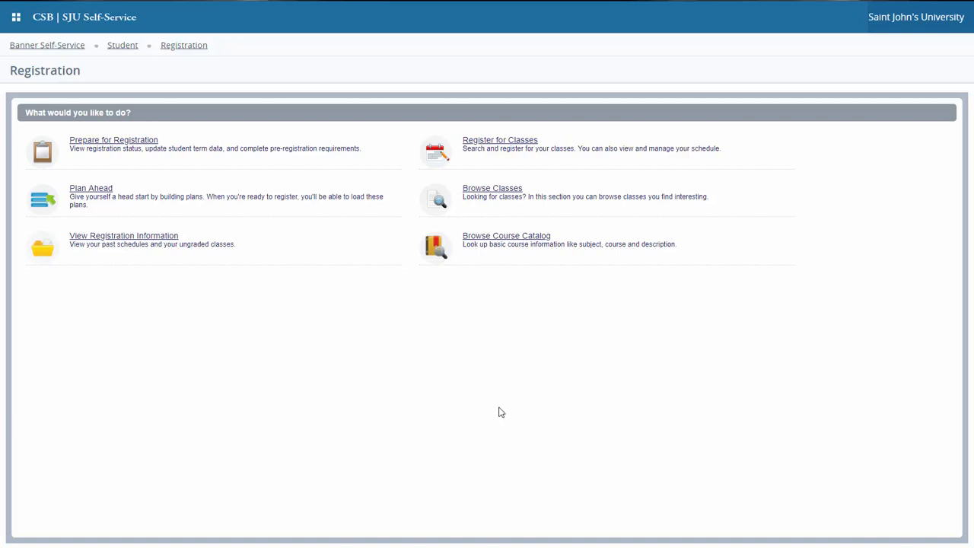
pyautogui.moveTo(339, 356)
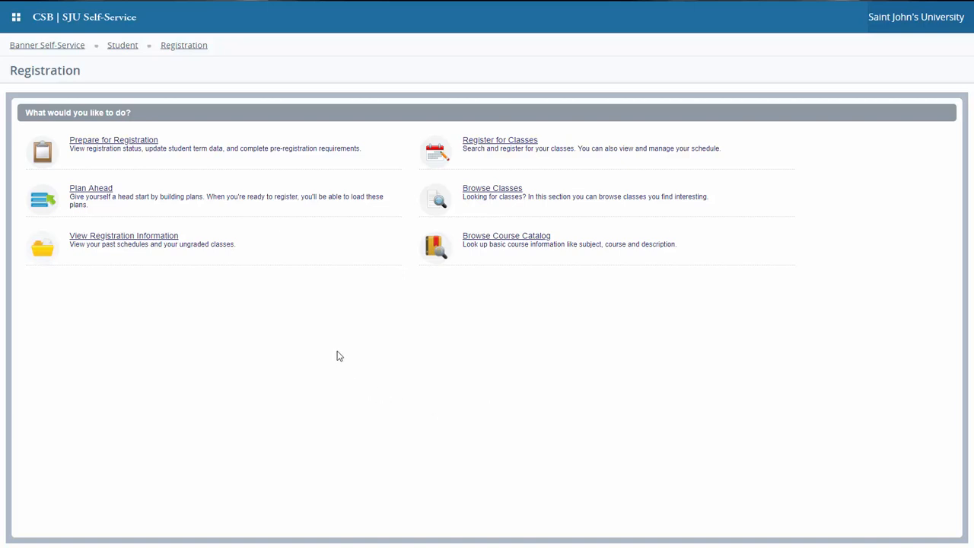
pyautogui.moveTo(128, 144)
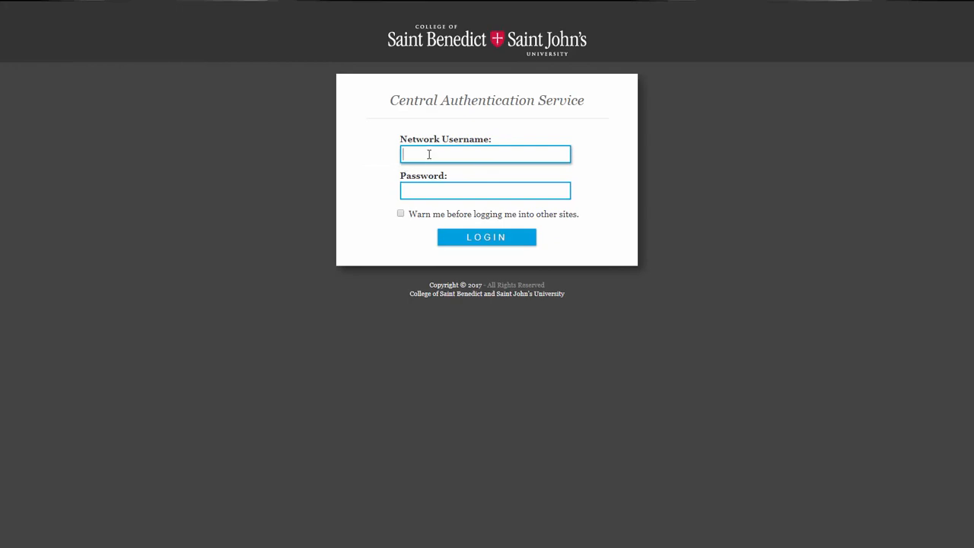
# Step: Sign in as 'etestin' and continue into the Fall 2018 registration term
pyautogui.write('etesting002')
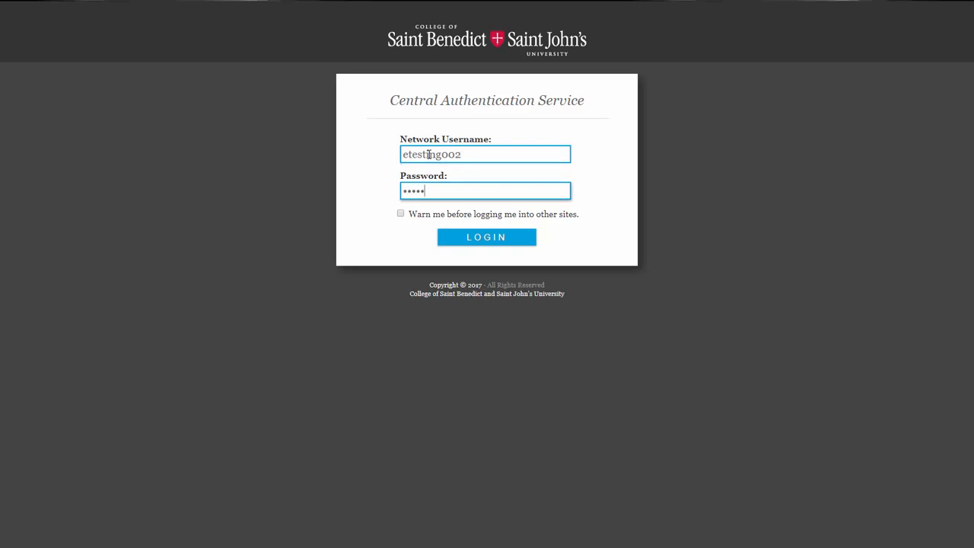
pyautogui.write('password')
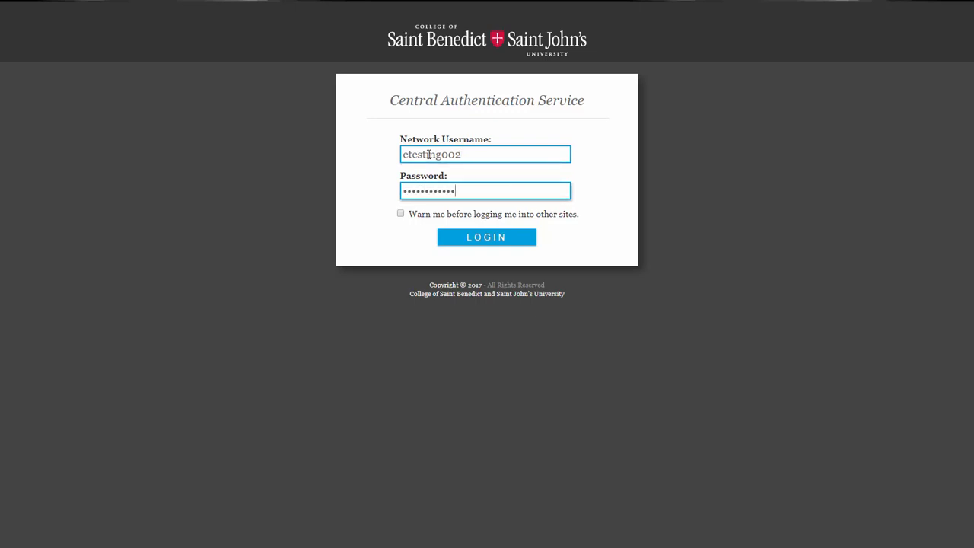
pyautogui.click(487, 238)
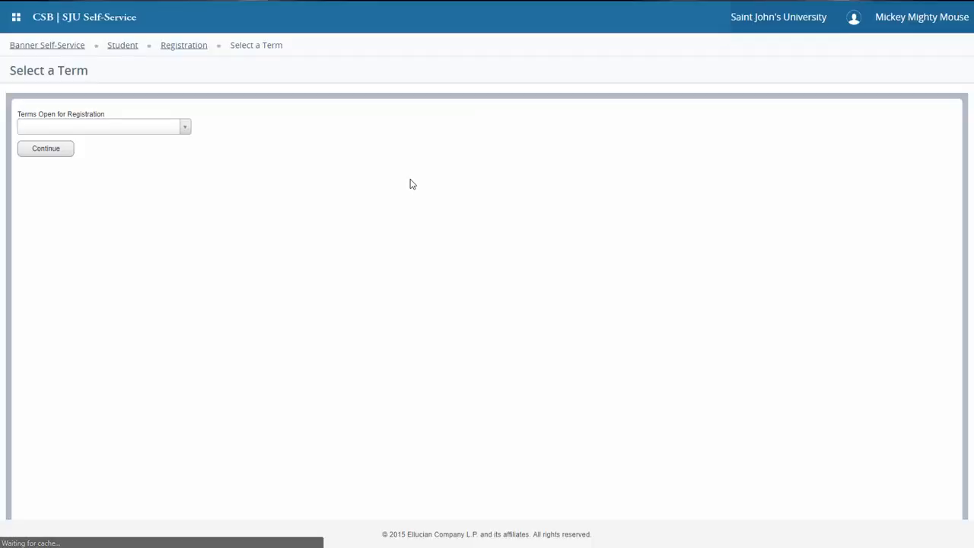
pyautogui.click(45, 148)
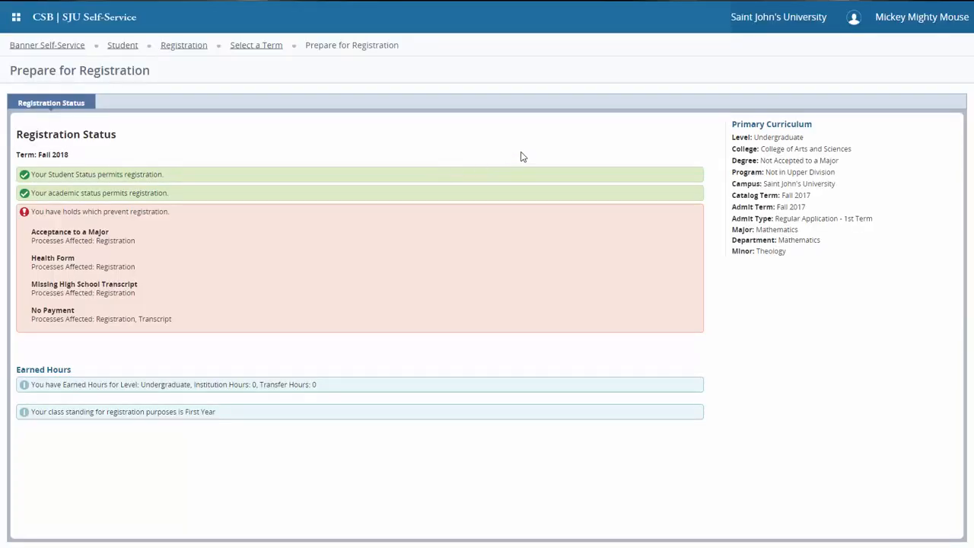
pyautogui.moveTo(797, 113)
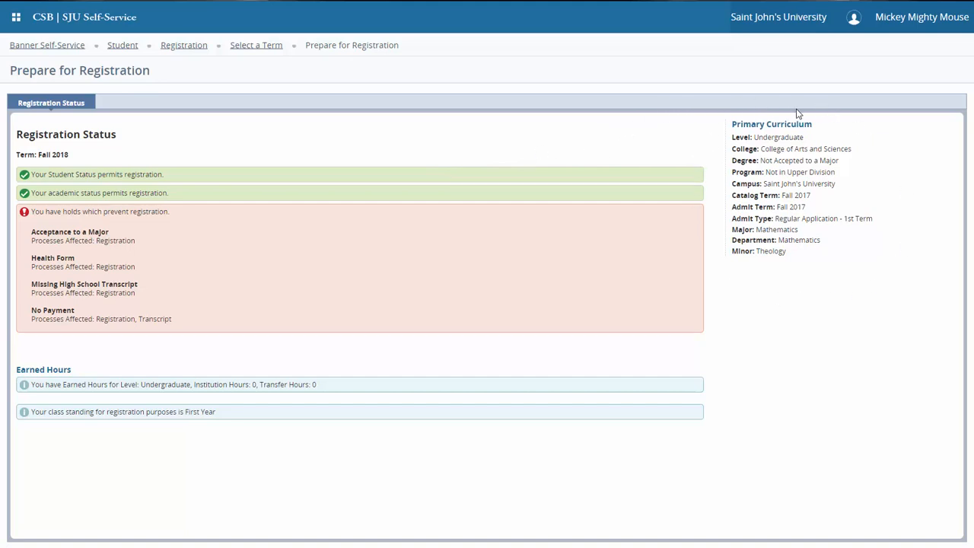
pyautogui.moveTo(795, 219)
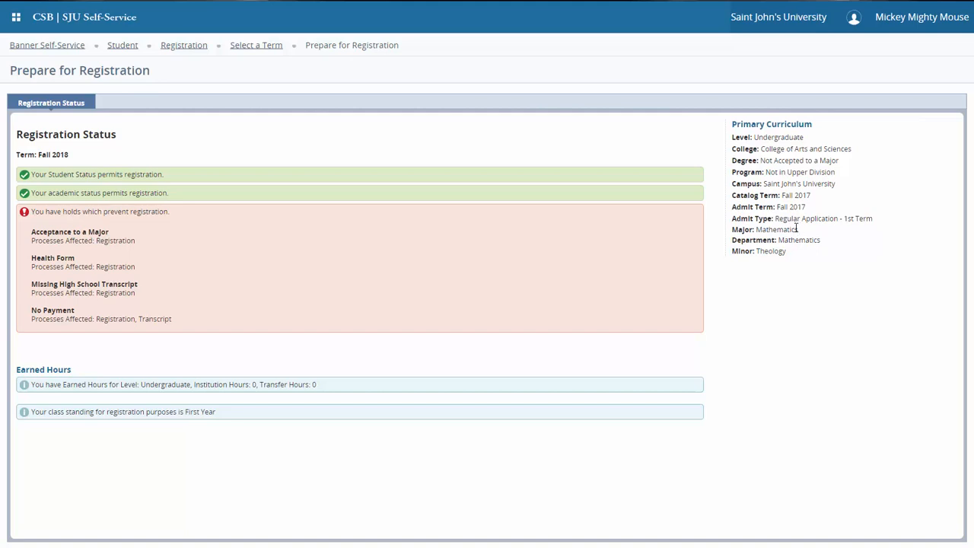
pyautogui.moveTo(788, 256)
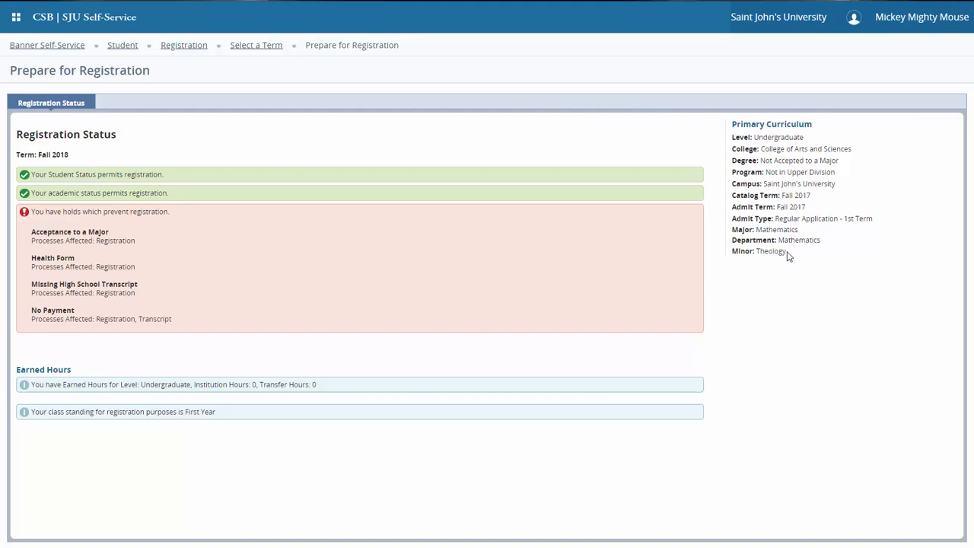
pyautogui.moveTo(401, 128)
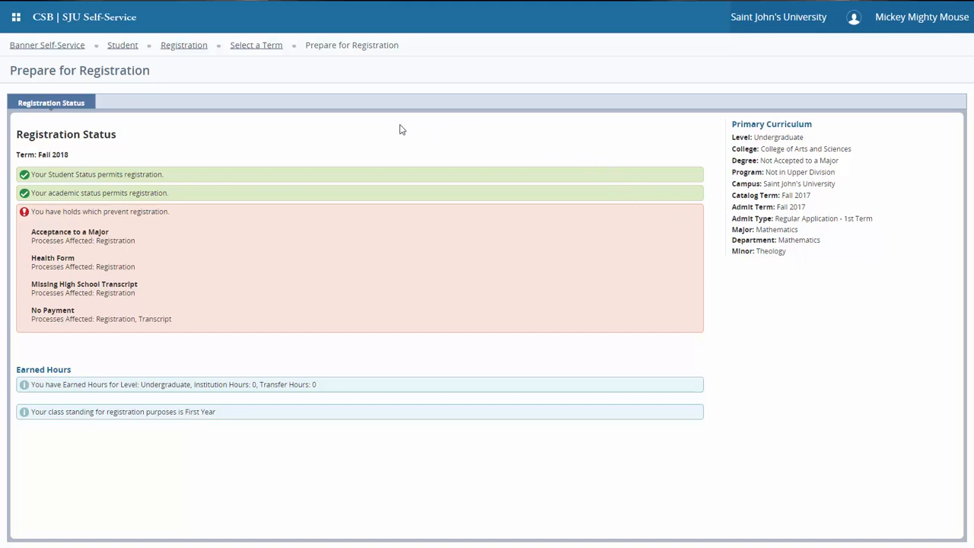
pyautogui.moveTo(204, 286)
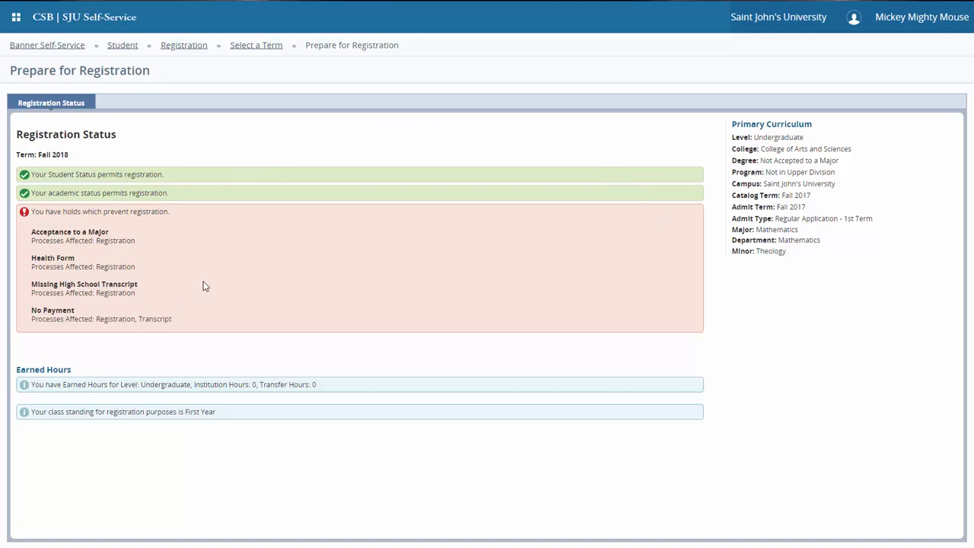
pyautogui.moveTo(251, 244)
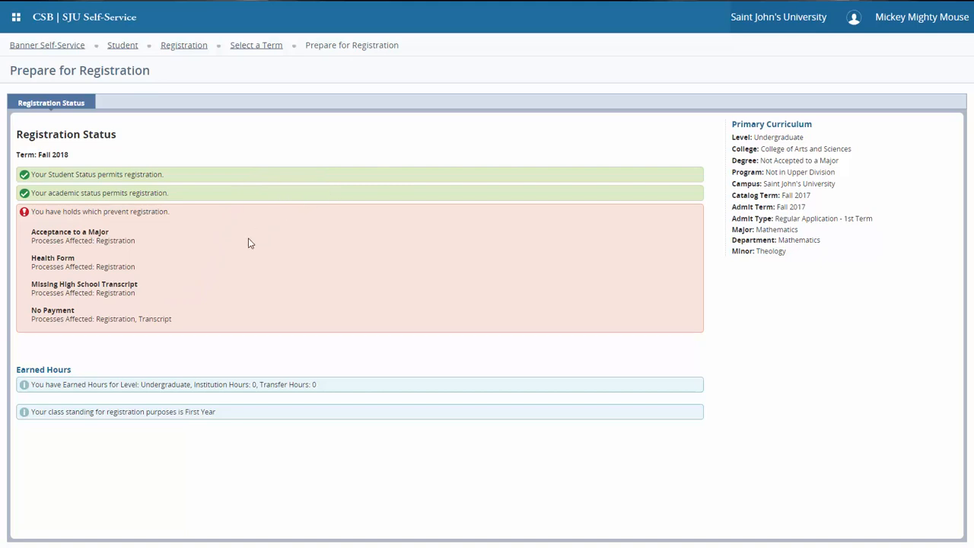
pyautogui.moveTo(152, 247)
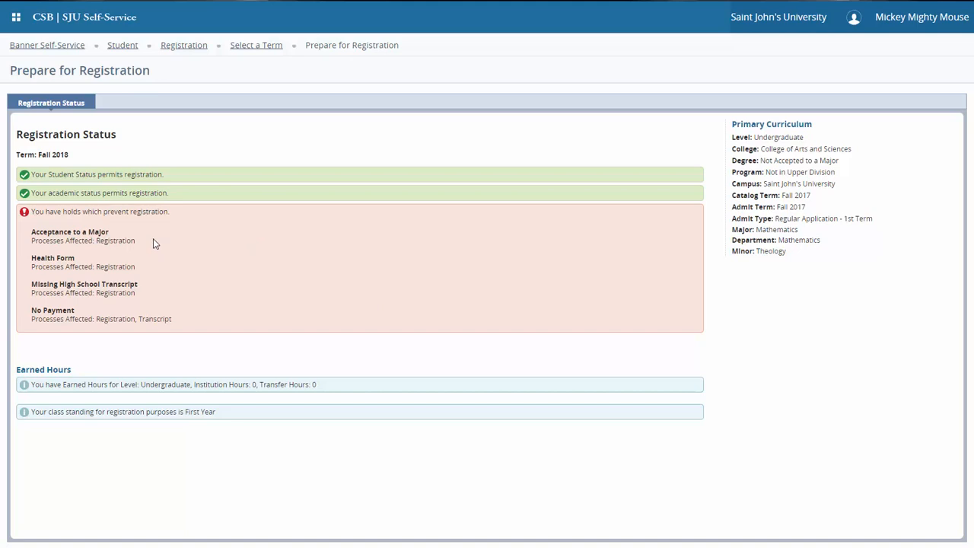
pyautogui.moveTo(143, 265)
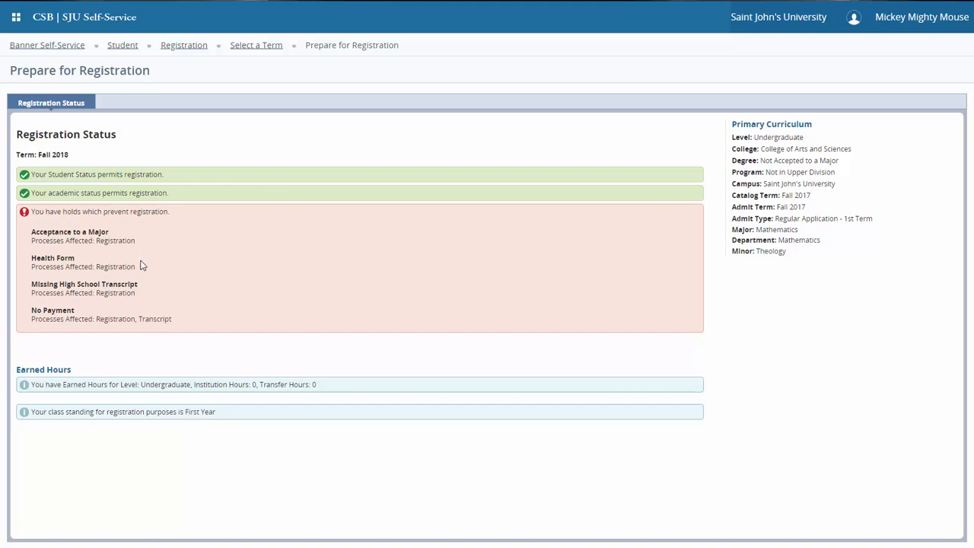
pyautogui.moveTo(140, 309)
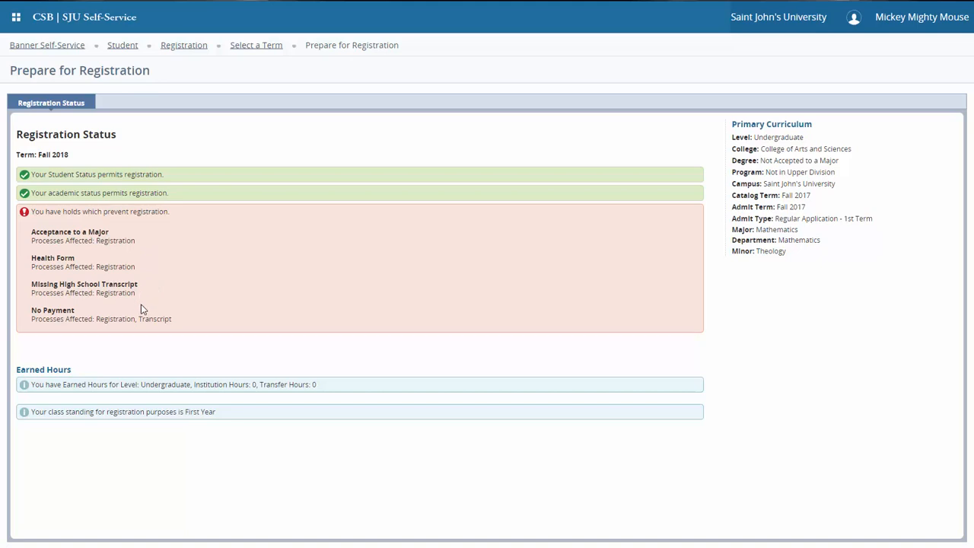
pyautogui.moveTo(219, 318)
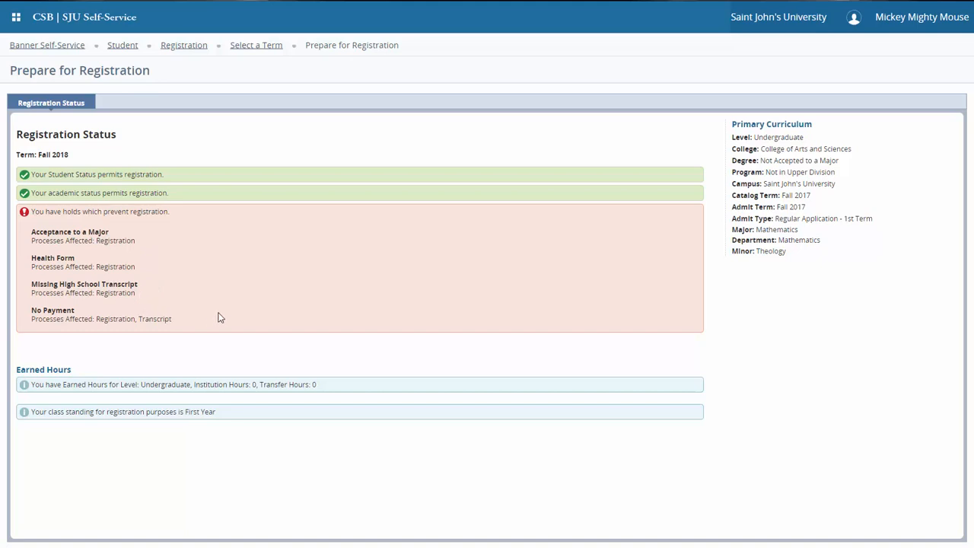
pyautogui.moveTo(206, 318)
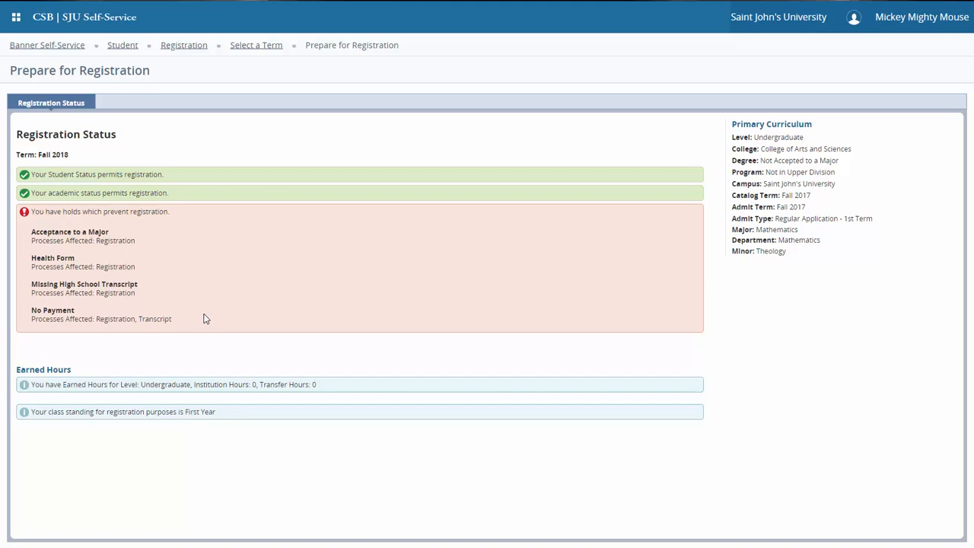
pyautogui.moveTo(210, 322)
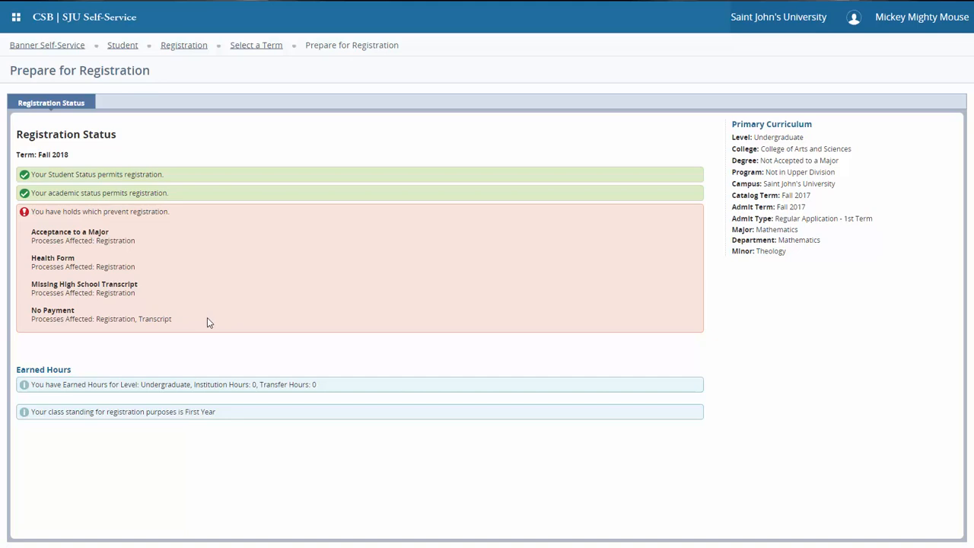
pyautogui.moveTo(36, 372)
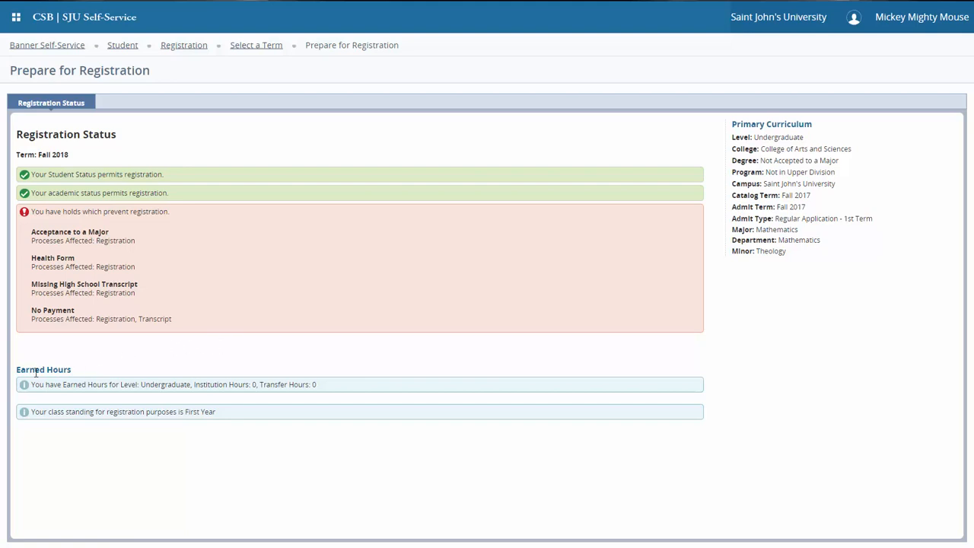
pyautogui.moveTo(252, 358)
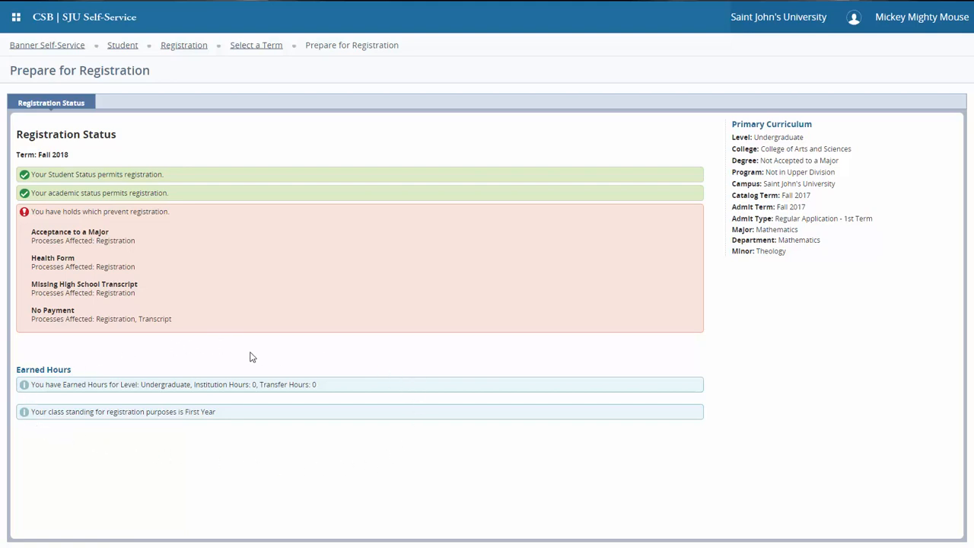
pyautogui.moveTo(140, 356)
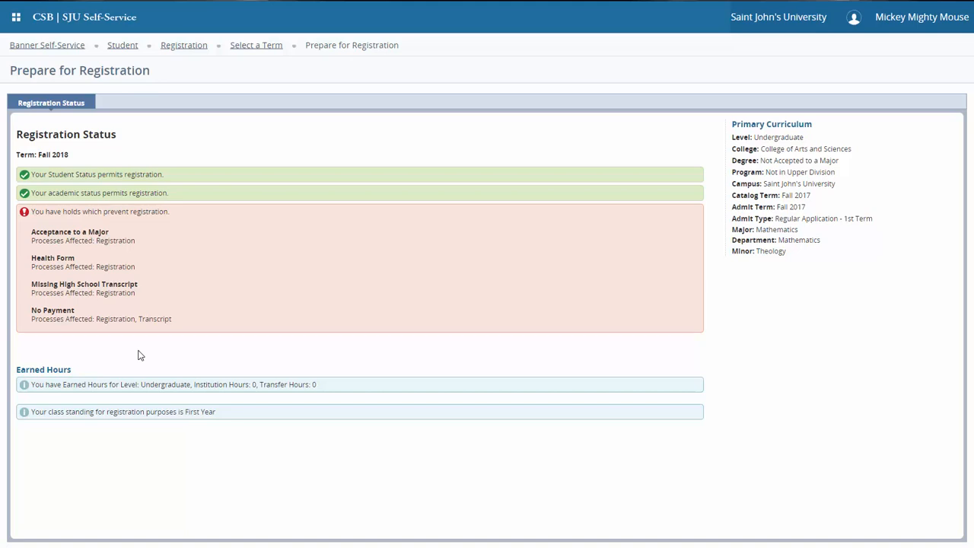
pyautogui.moveTo(341, 390)
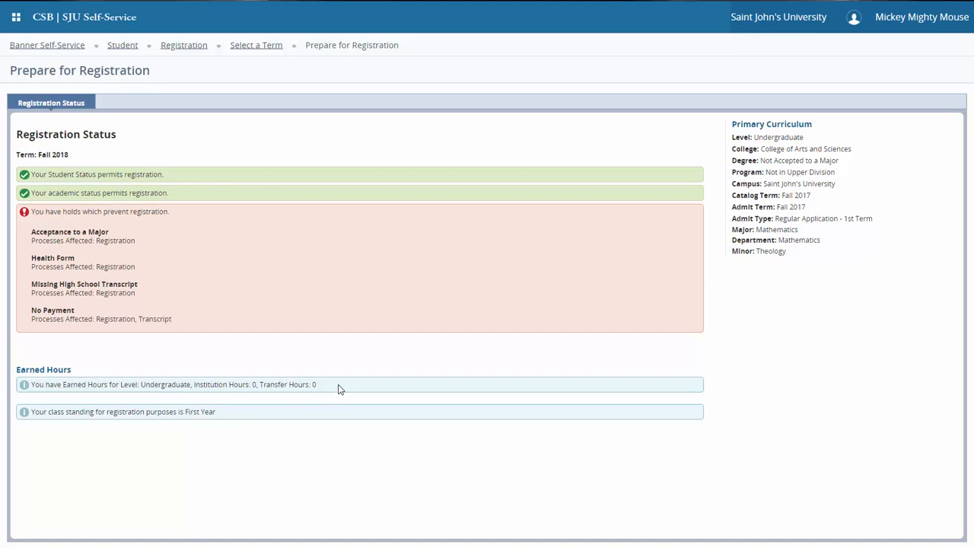
pyautogui.moveTo(277, 371)
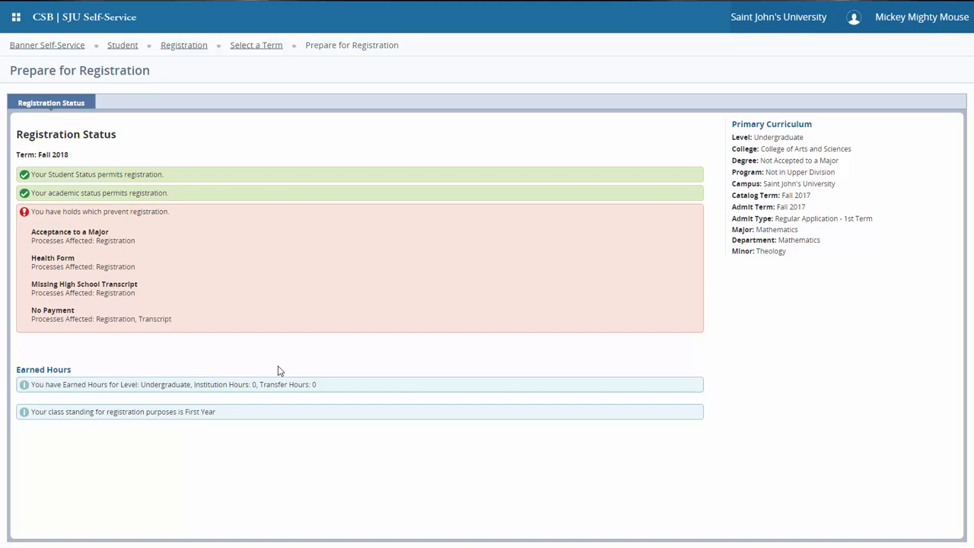
pyautogui.moveTo(207, 434)
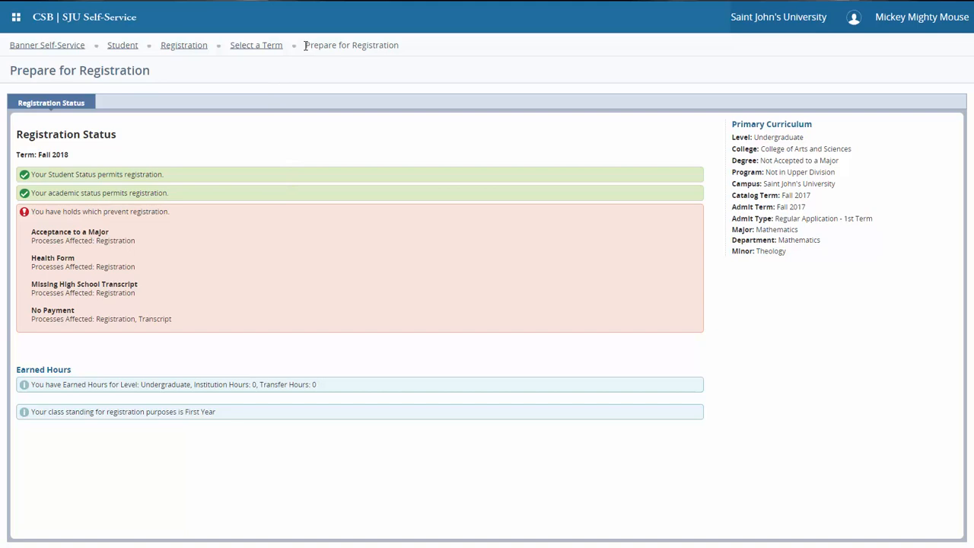
pyautogui.moveTo(183, 46)
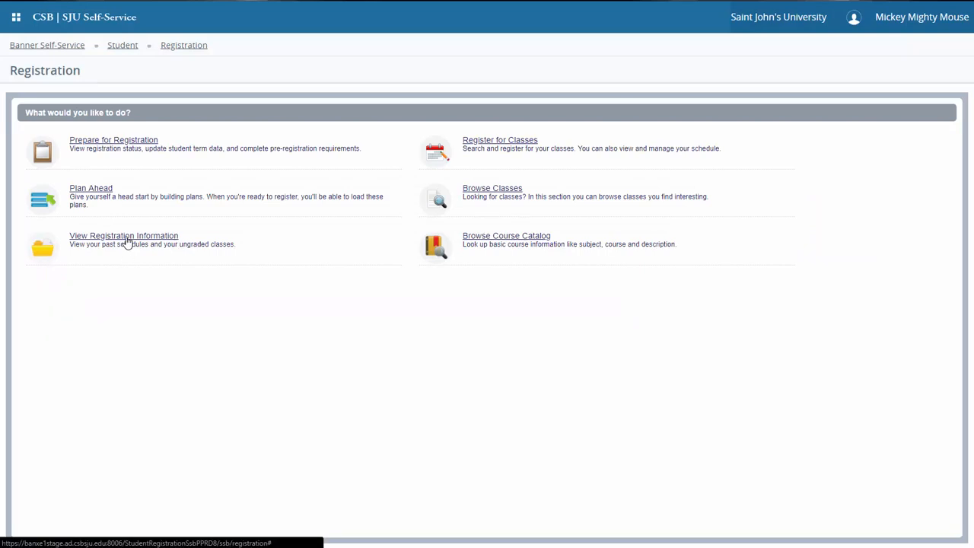
# Step: View past schedules and active registrations, scrolling through the Fall 2017 courses
pyautogui.click(124, 234)
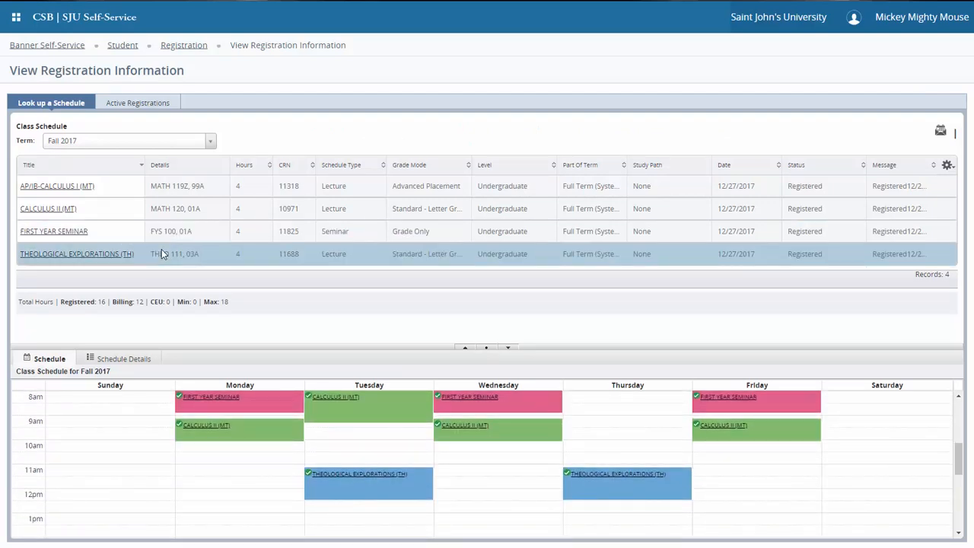
pyautogui.moveTo(227, 337)
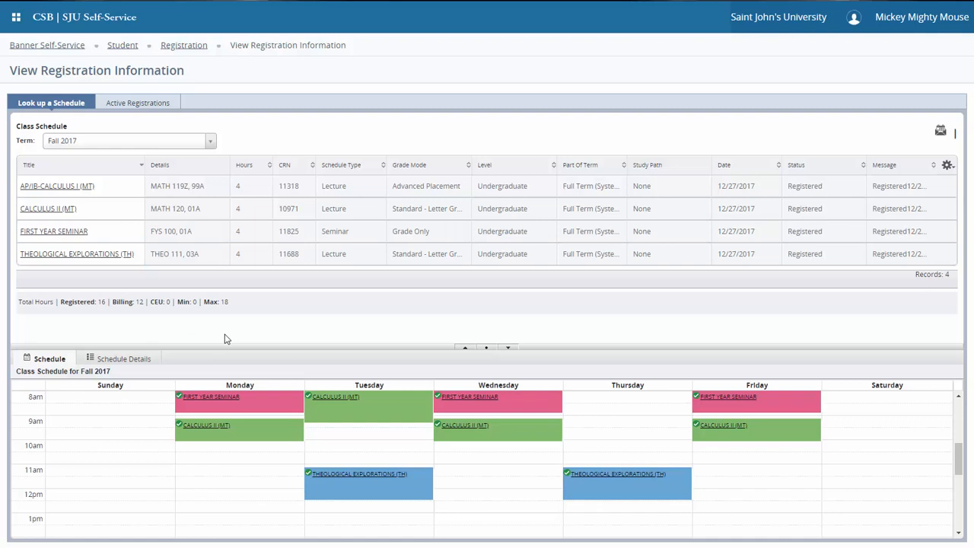
pyautogui.scroll(-3)
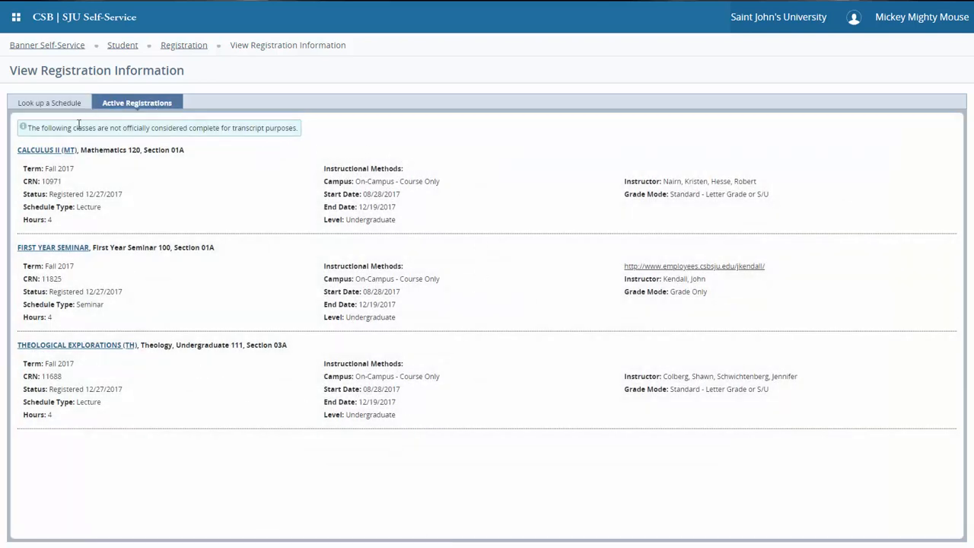
pyautogui.moveTo(48, 103)
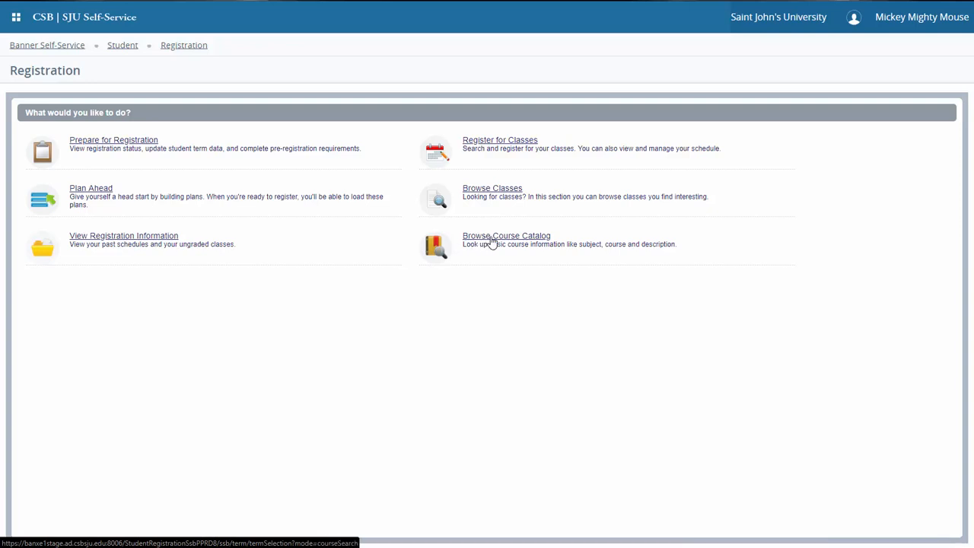
# Step: Search the course catalog for Accounting & Finance 111, returning PRINCIPLES I
pyautogui.click(505, 234)
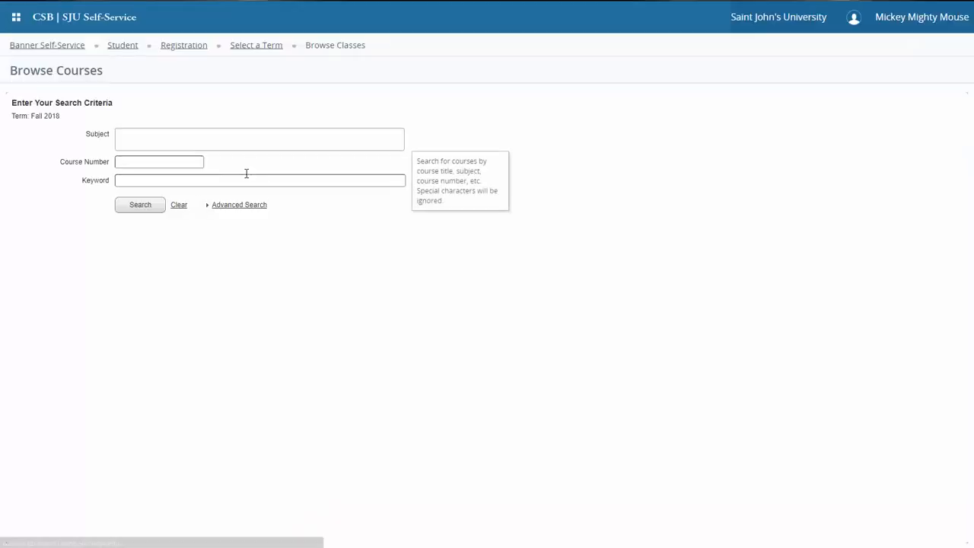
pyautogui.click(259, 138)
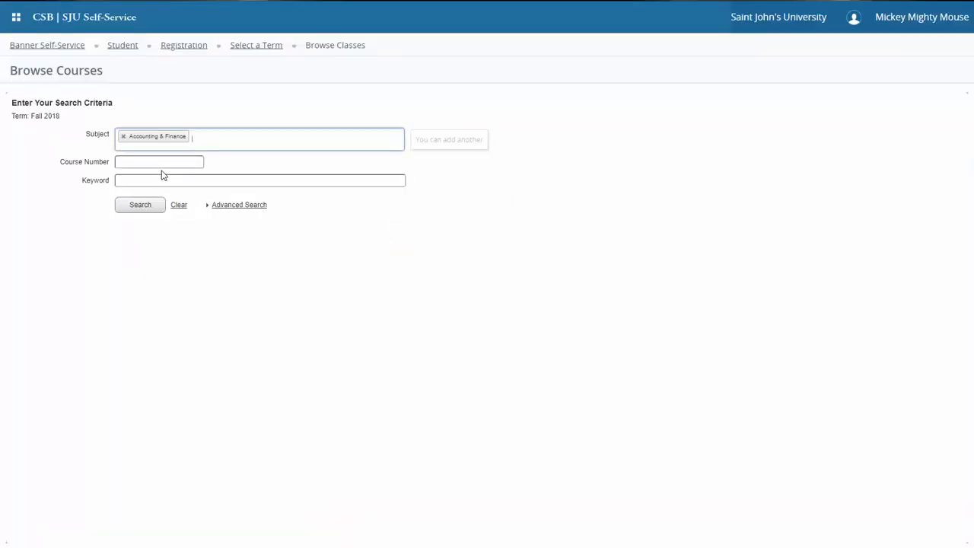
pyautogui.write('111')
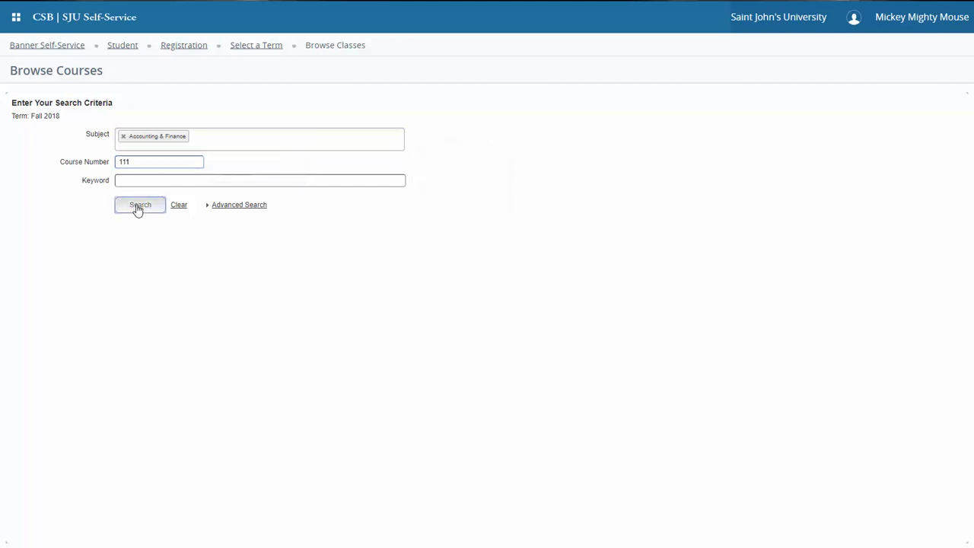
pyautogui.click(140, 204)
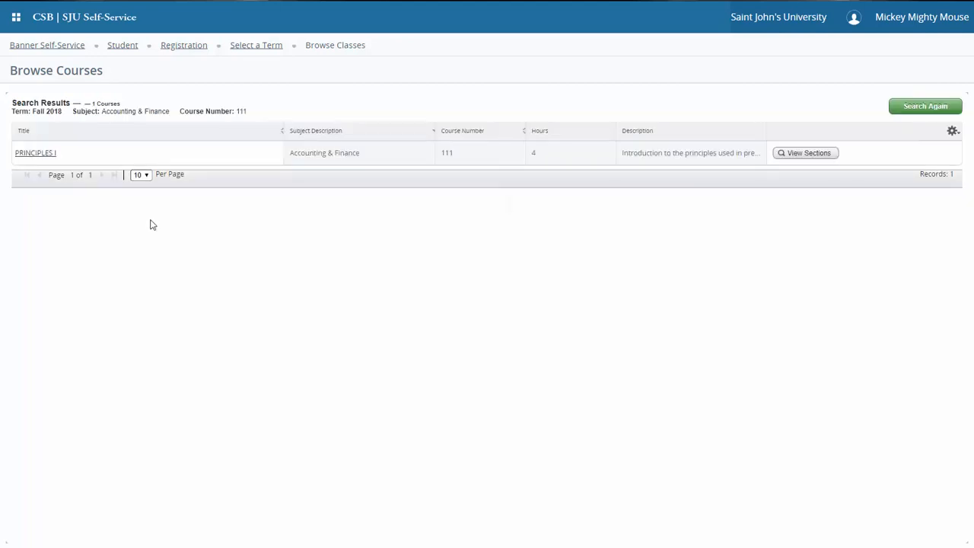
pyautogui.moveTo(401, 119)
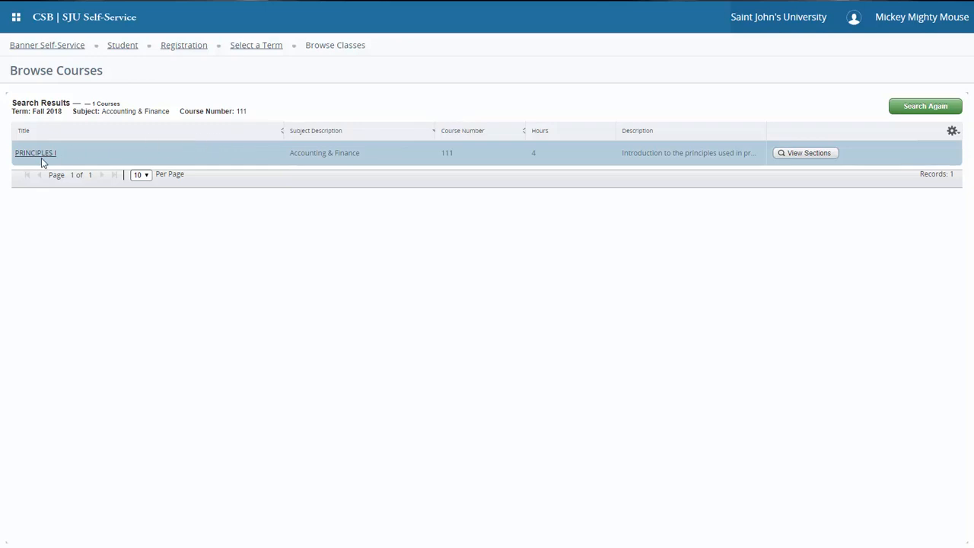
pyautogui.click(35, 152)
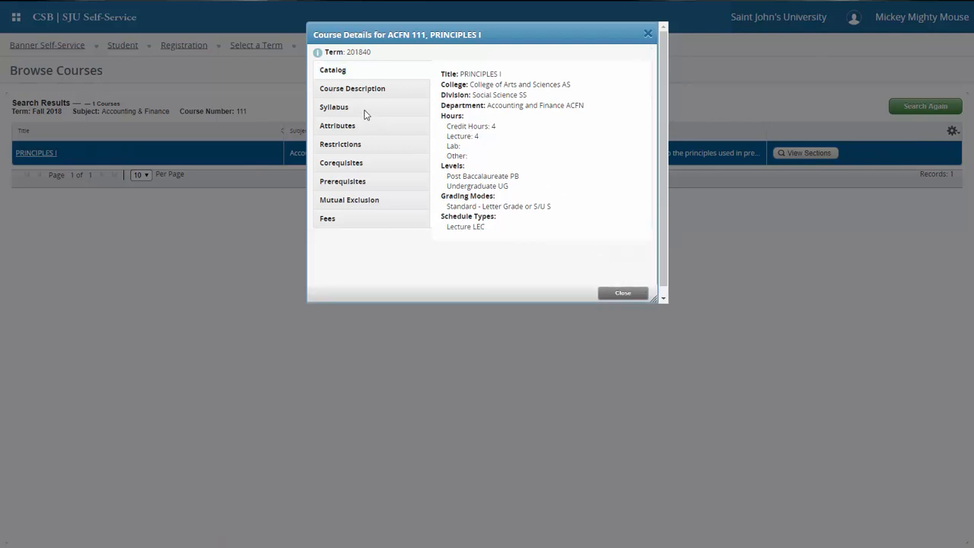
pyautogui.click(351, 89)
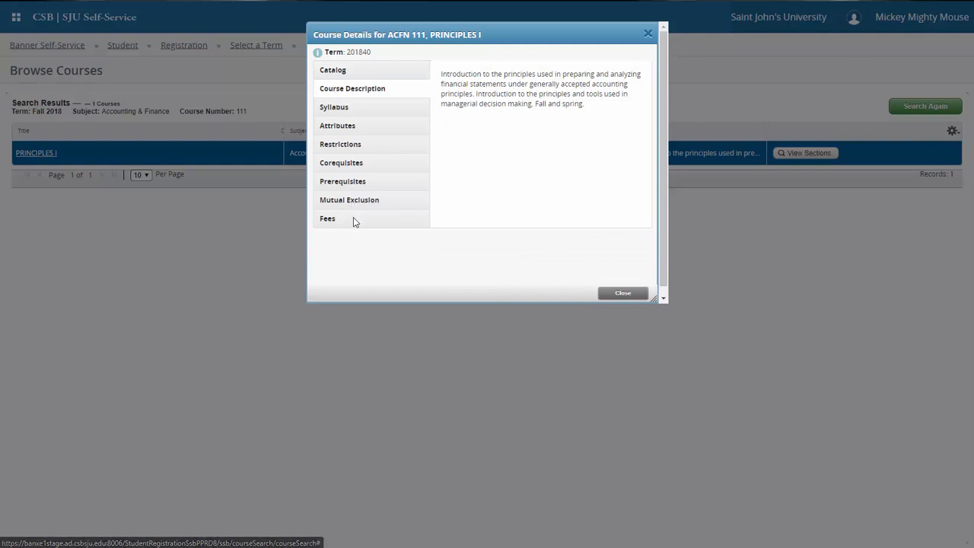
pyautogui.click(327, 219)
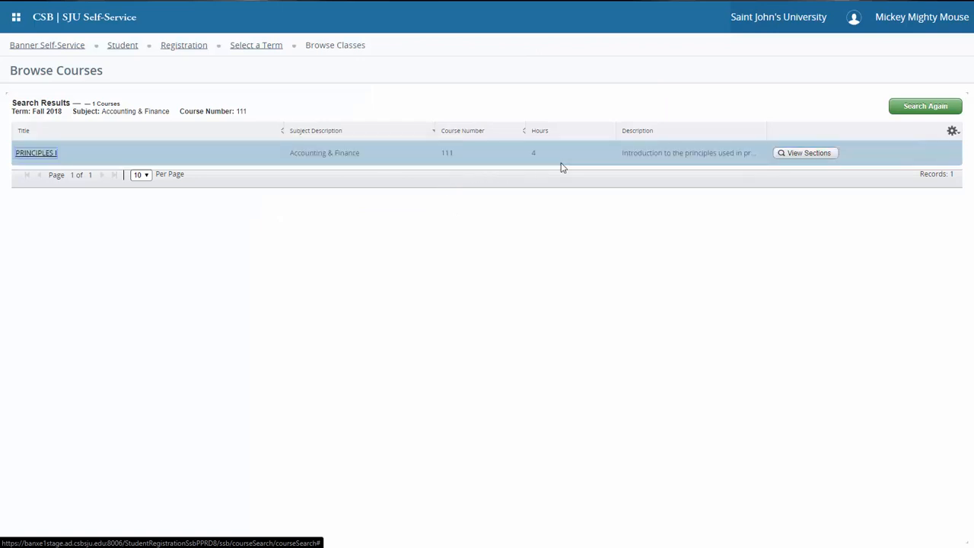
pyautogui.moveTo(556, 137)
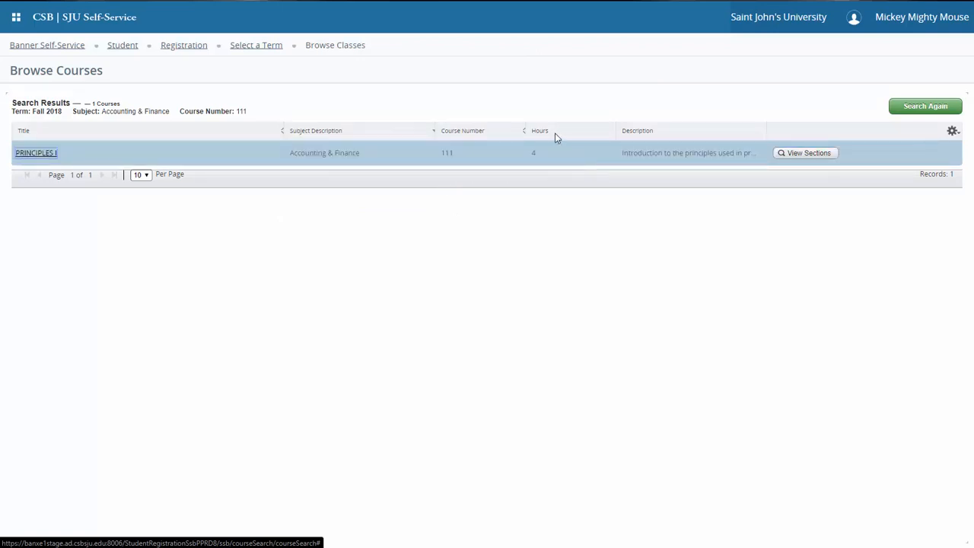
pyautogui.moveTo(540, 131)
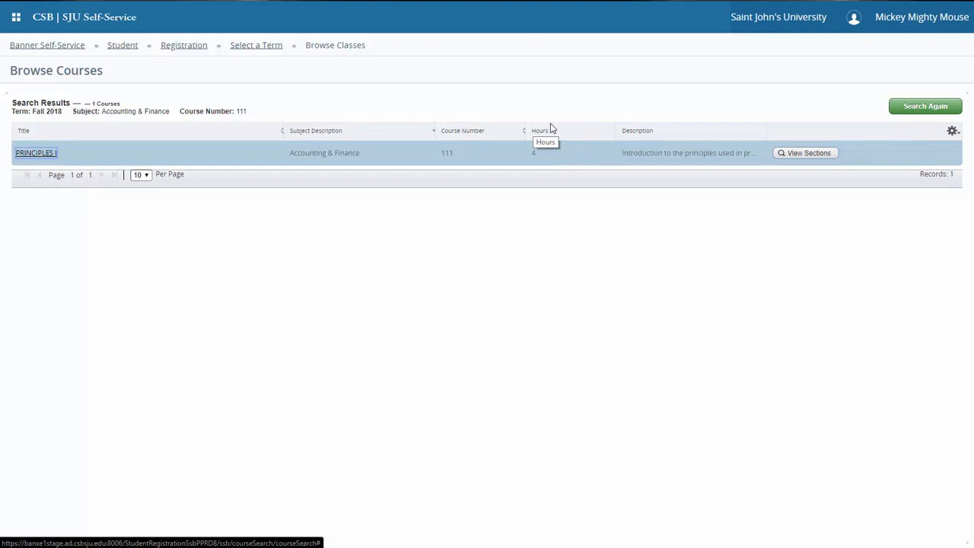
pyautogui.moveTo(816, 161)
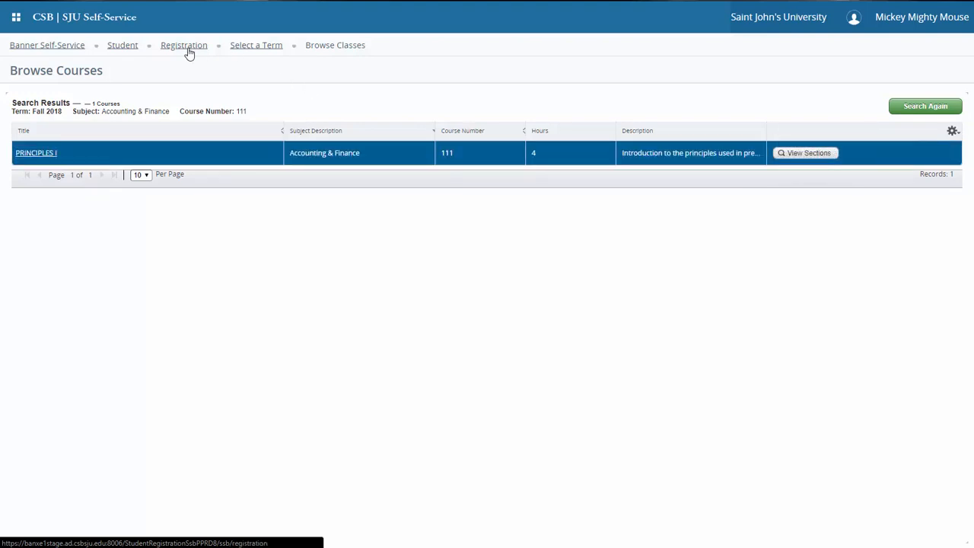
# Step: Browse Fall 2018 classes with Accounting & Finance as the subject, ready for course number 111
pyautogui.click(183, 46)
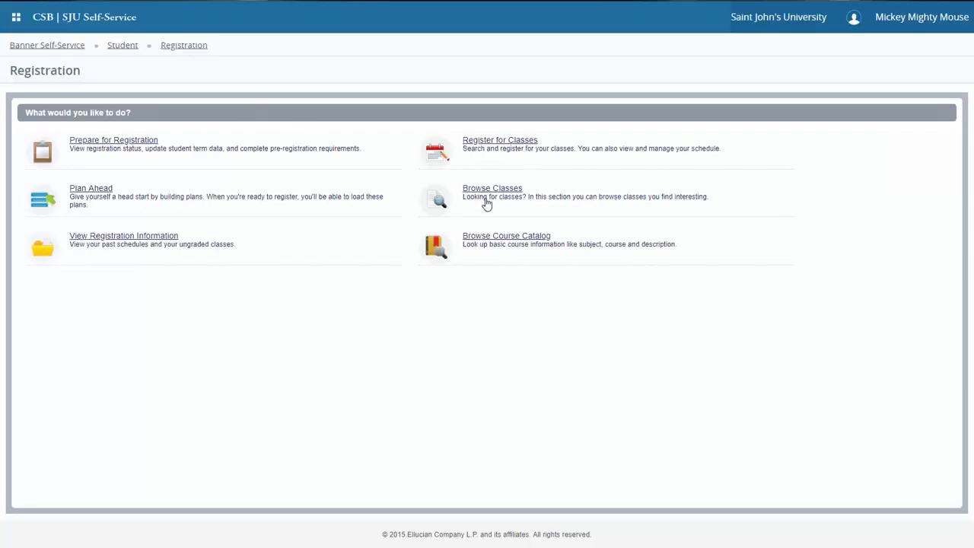
pyautogui.click(493, 188)
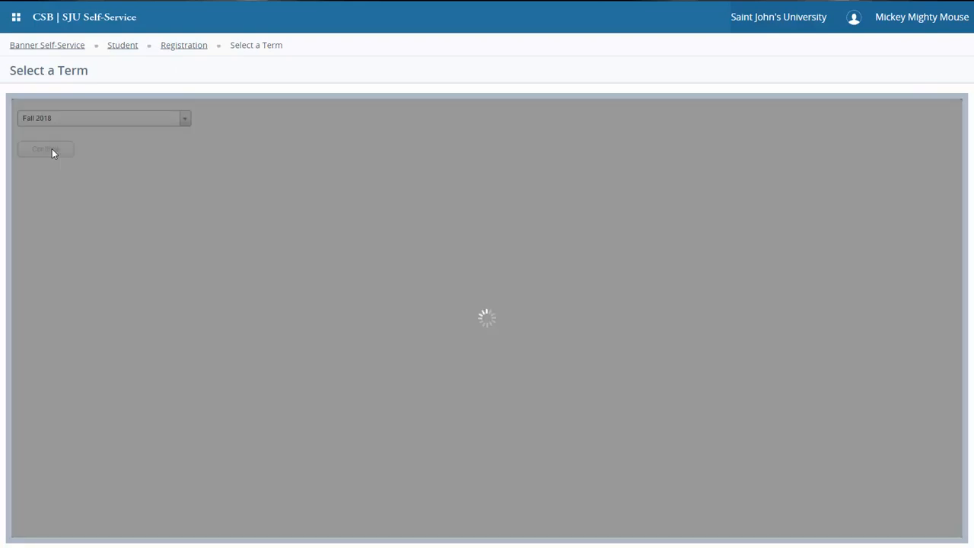
pyautogui.click(44, 150)
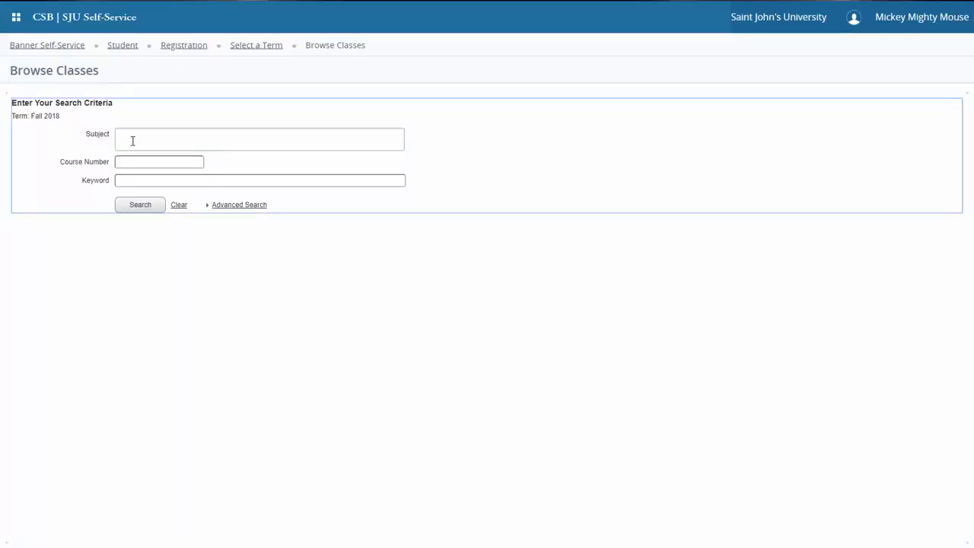
pyautogui.click(159, 161)
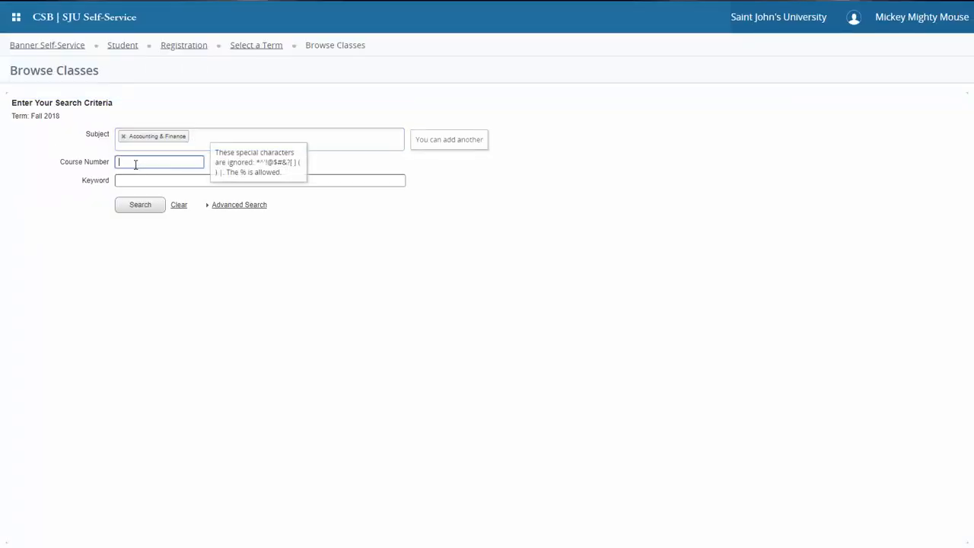
pyautogui.click(140, 204)
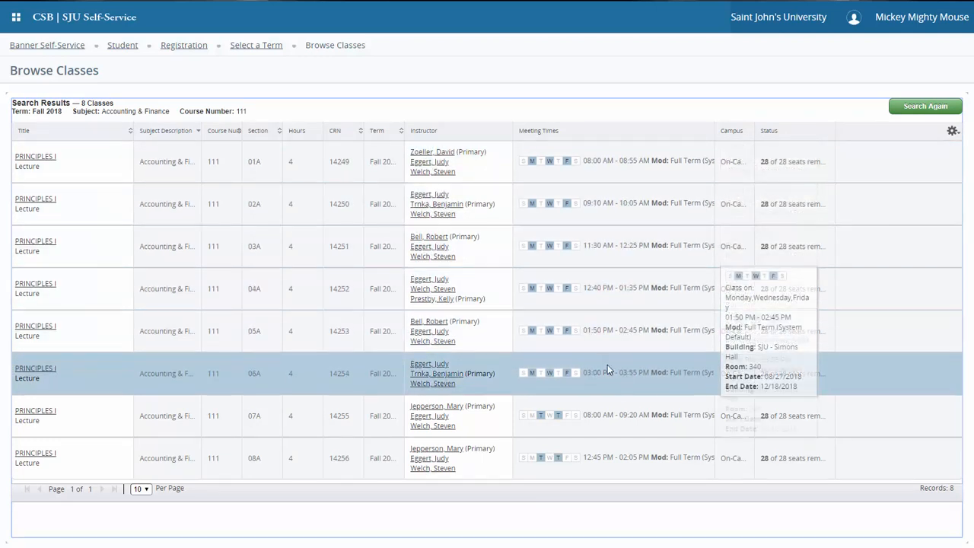
pyautogui.moveTo(372, 356)
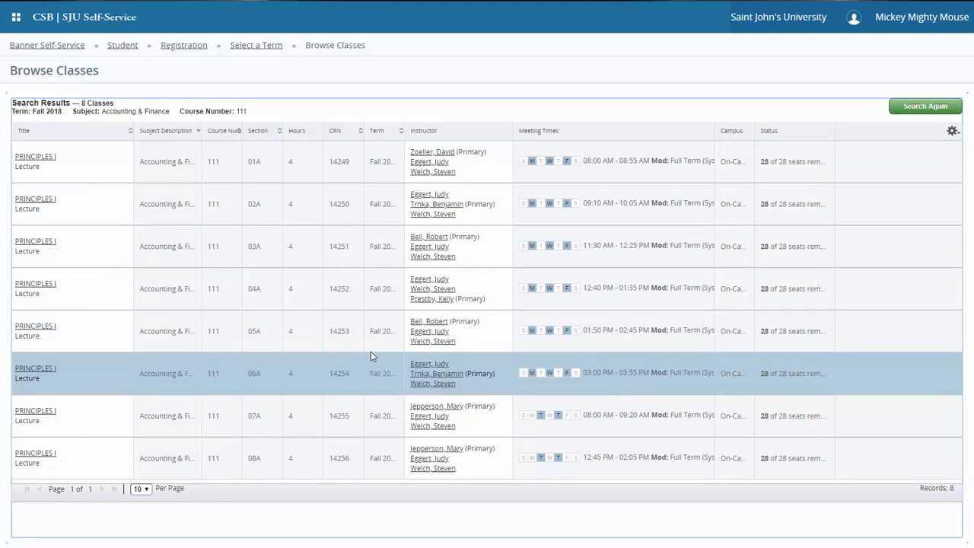
pyautogui.moveTo(818, 334)
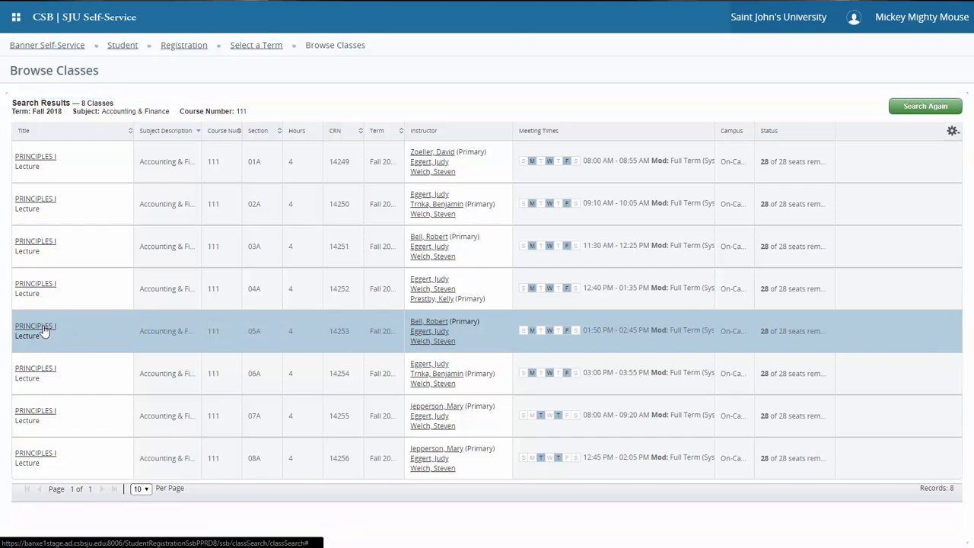
pyautogui.click(35, 326)
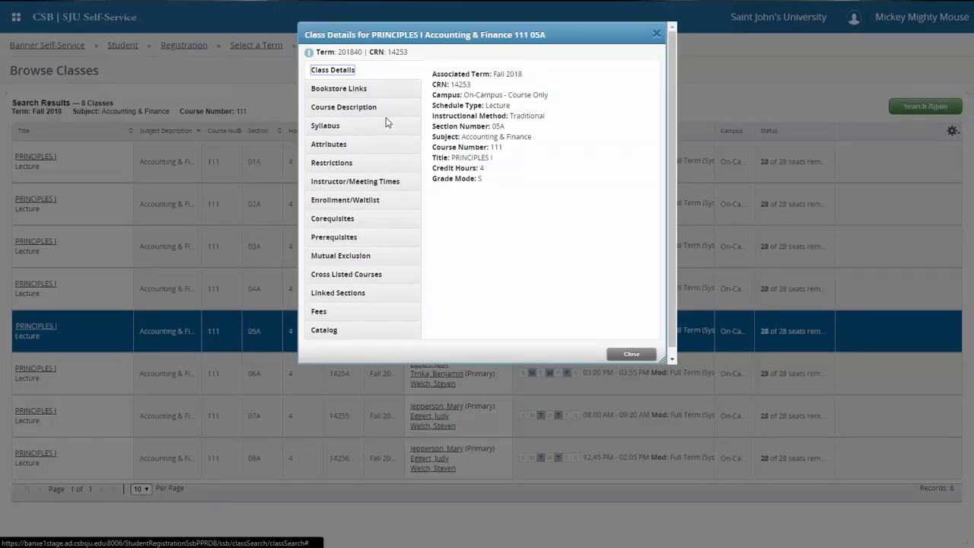
pyautogui.click(356, 181)
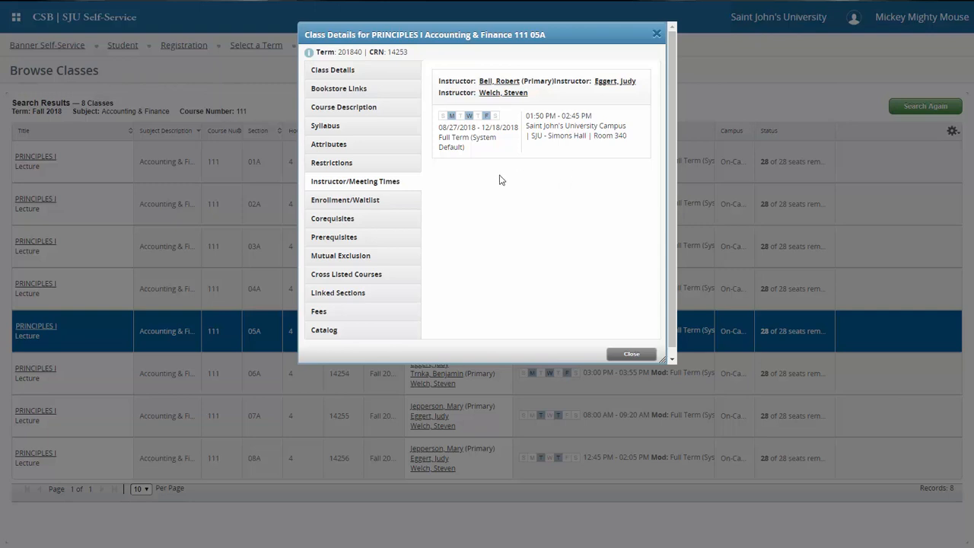
pyautogui.click(630, 353)
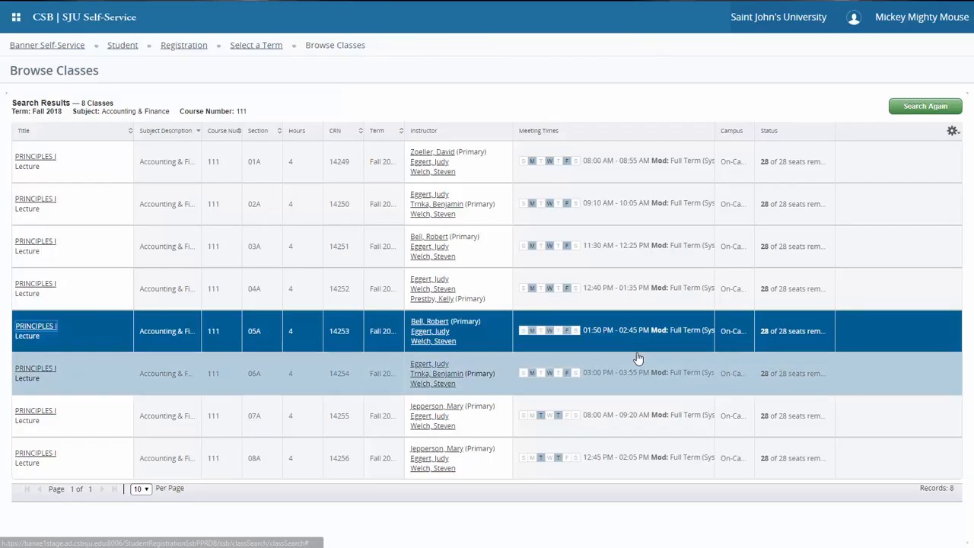
pyautogui.moveTo(465, 514)
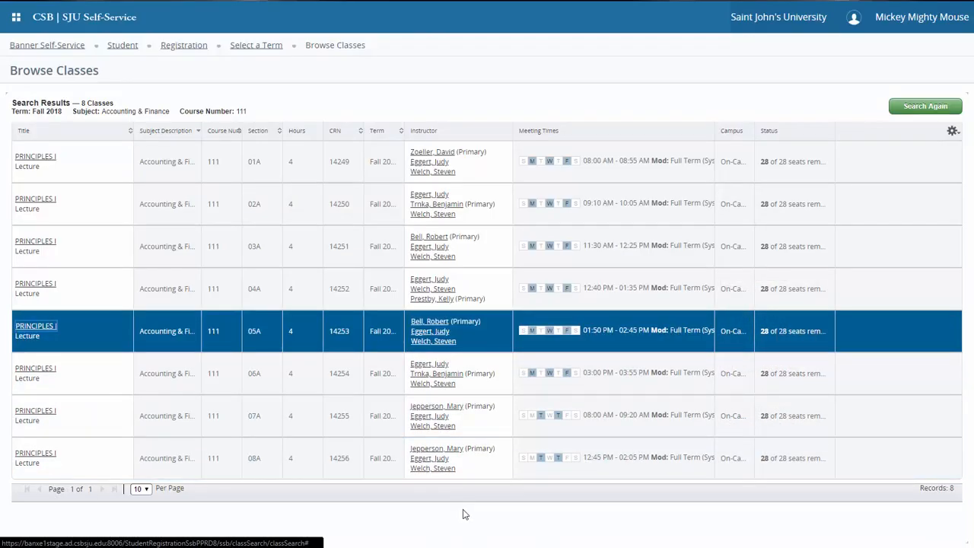
# Step: Return to the Registration options page via the breadcrumb
pyautogui.click(182, 45)
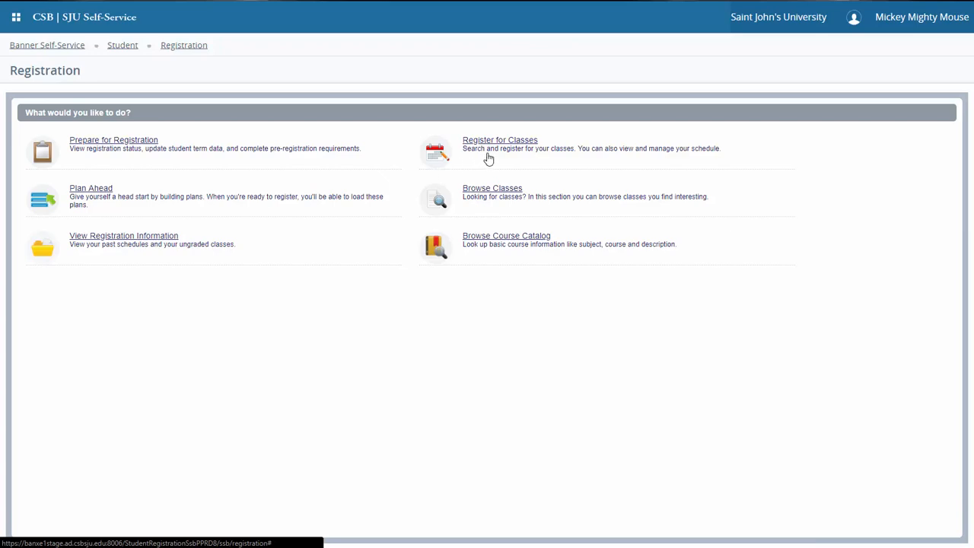